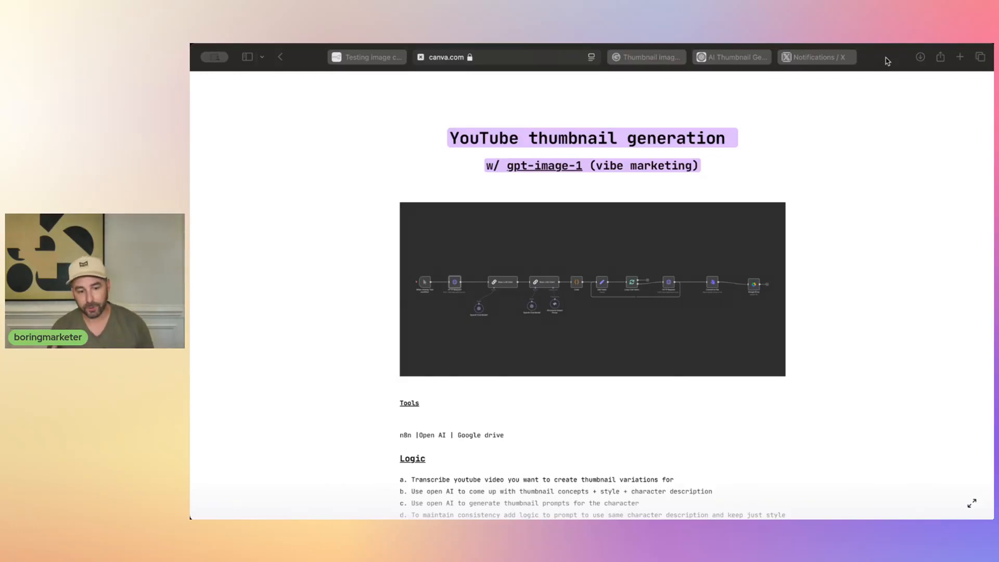
{"action": "mouse_move", "coordinate": [293, 304]}
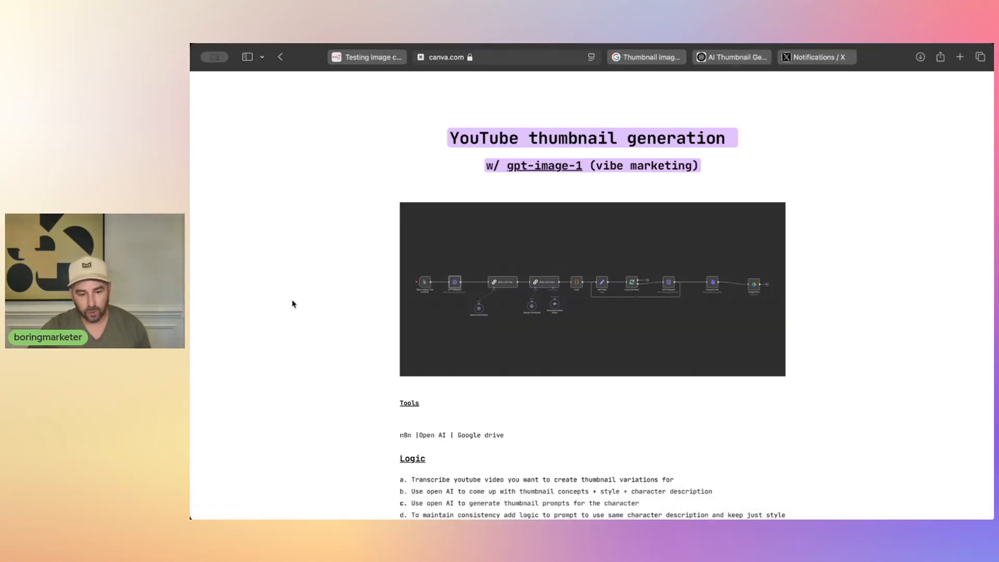
Scroll through the workflow and its generated output before previewing the Drive thumbnails.
{"action": "scroll", "scroll_direction": "down", "scroll_amount": 3}
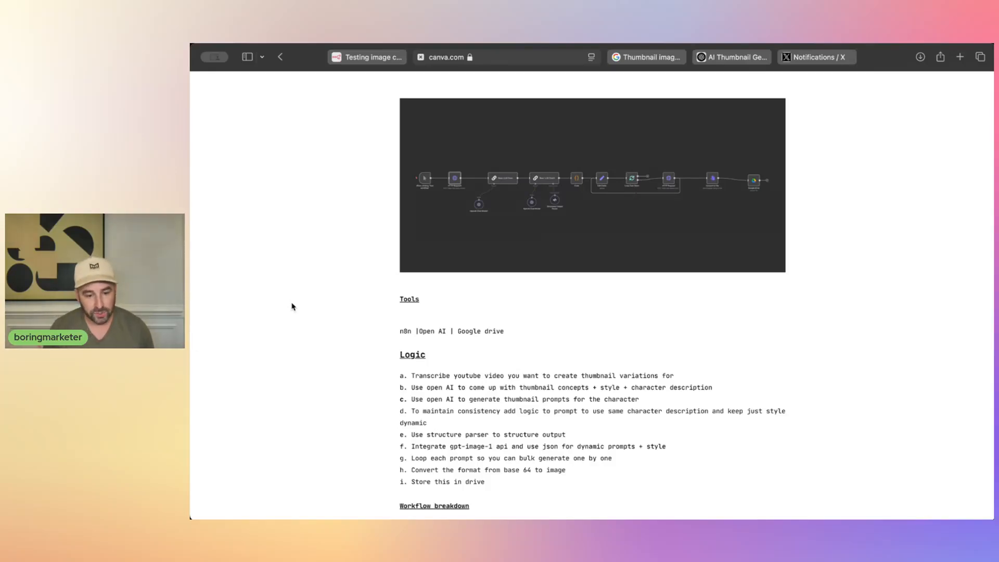
{"action": "scroll", "scroll_direction": "down", "scroll_amount": 3}
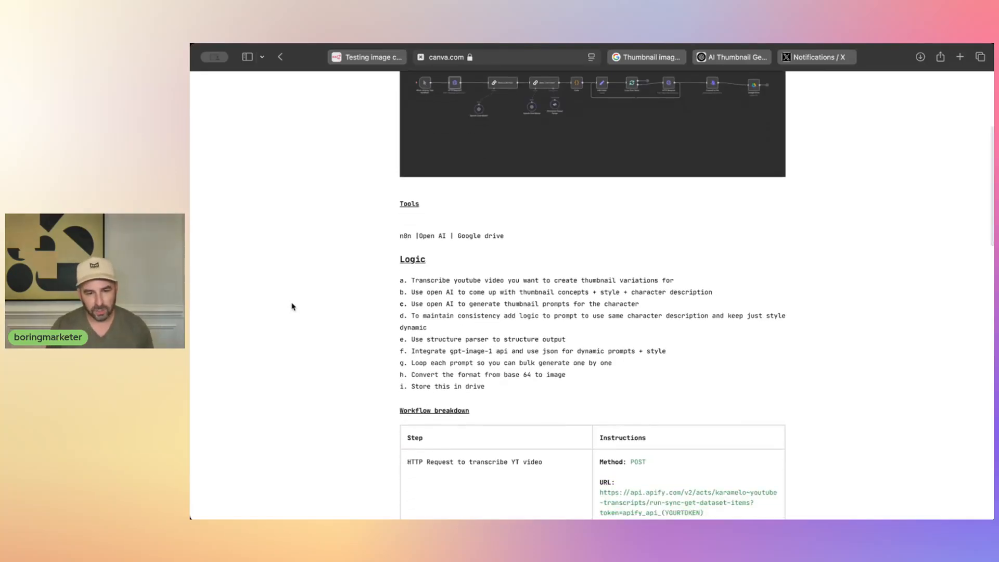
{"action": "scroll", "scroll_direction": "down", "scroll_amount": 3}
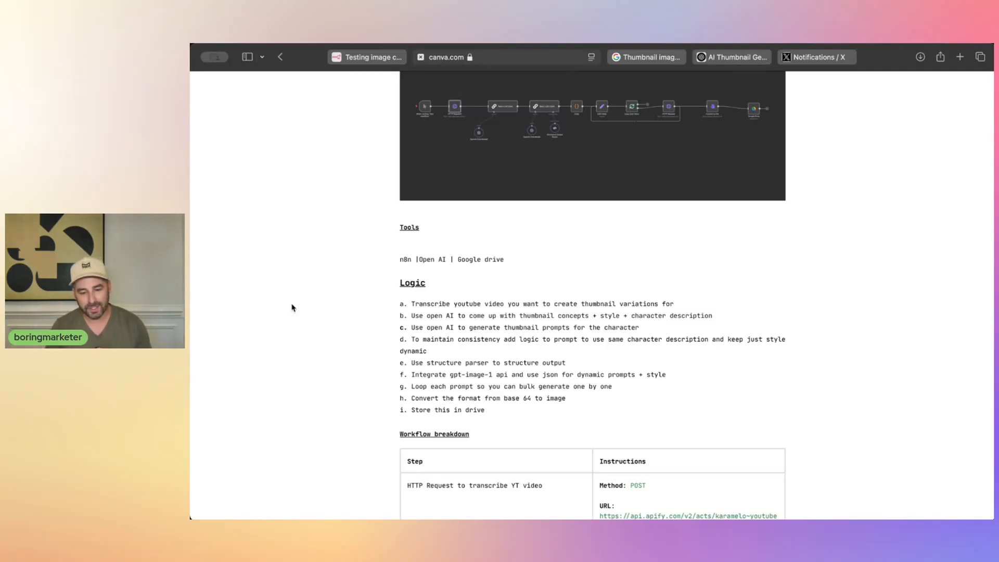
{"action": "scroll", "scroll_direction": "down", "scroll_amount": 3}
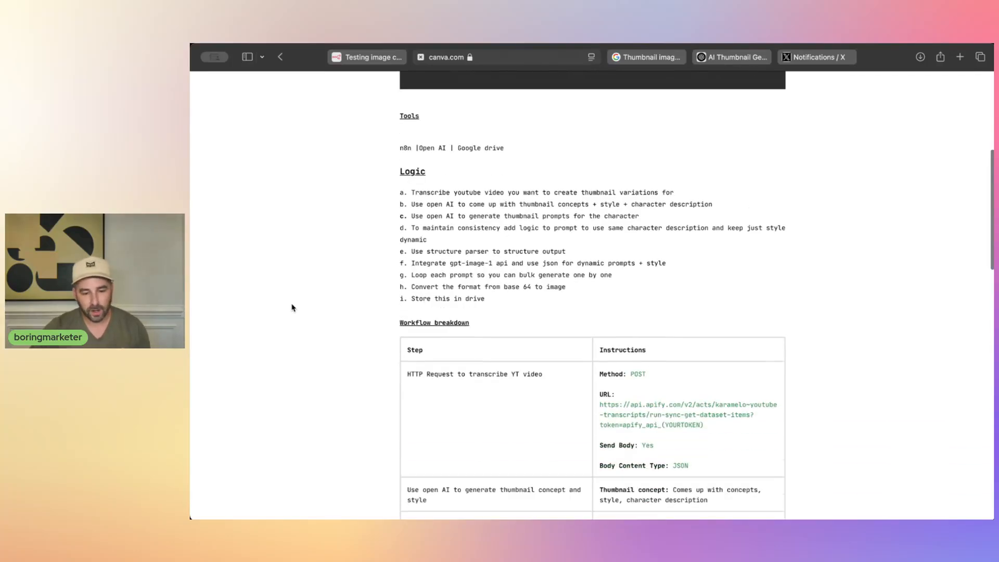
{"action": "scroll", "scroll_direction": "down", "scroll_amount": 3}
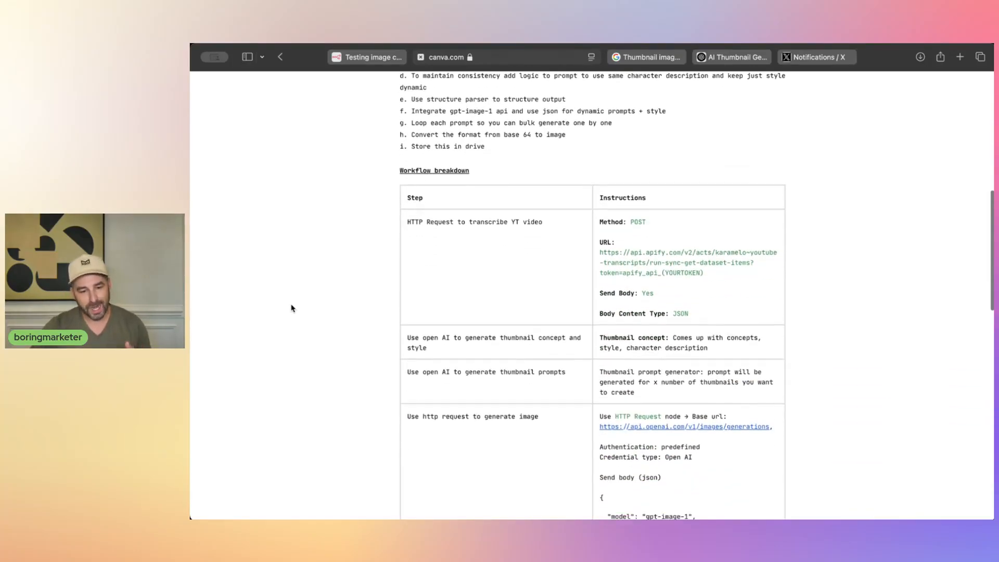
{"action": "scroll", "scroll_direction": "down", "scroll_amount": 3}
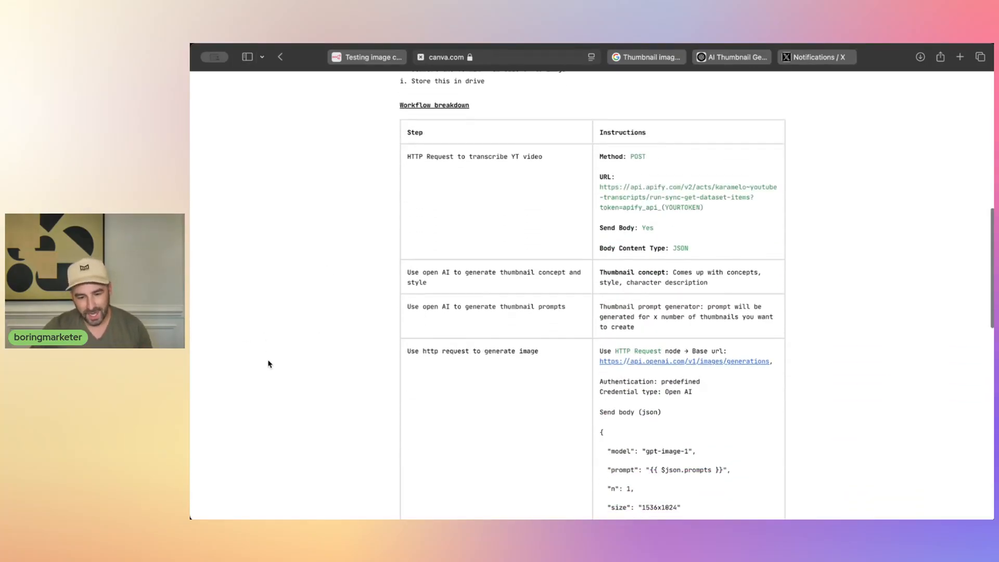
{"action": "scroll", "scroll_direction": "down", "scroll_amount": 3}
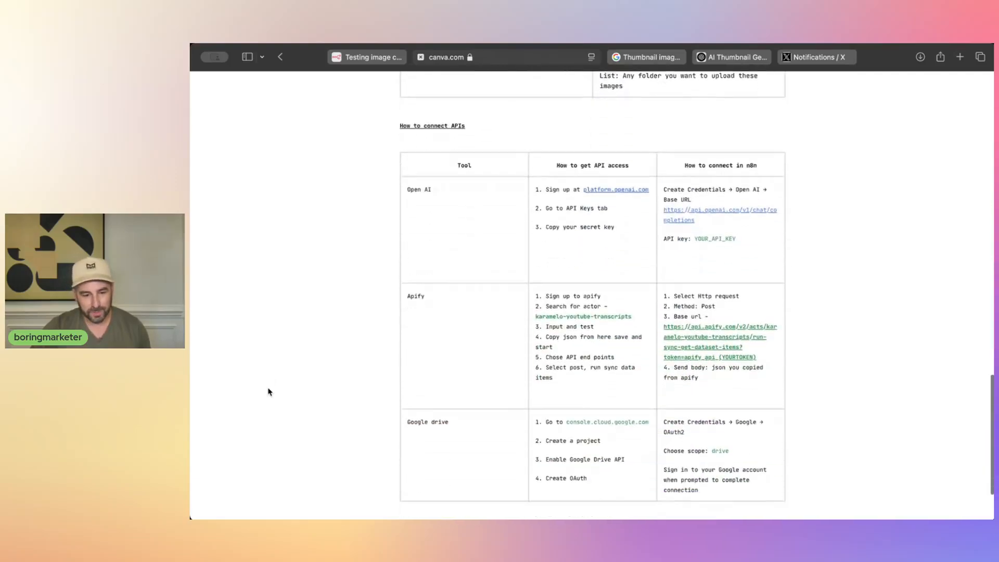
{"action": "scroll", "scroll_direction": "down", "scroll_amount": 3}
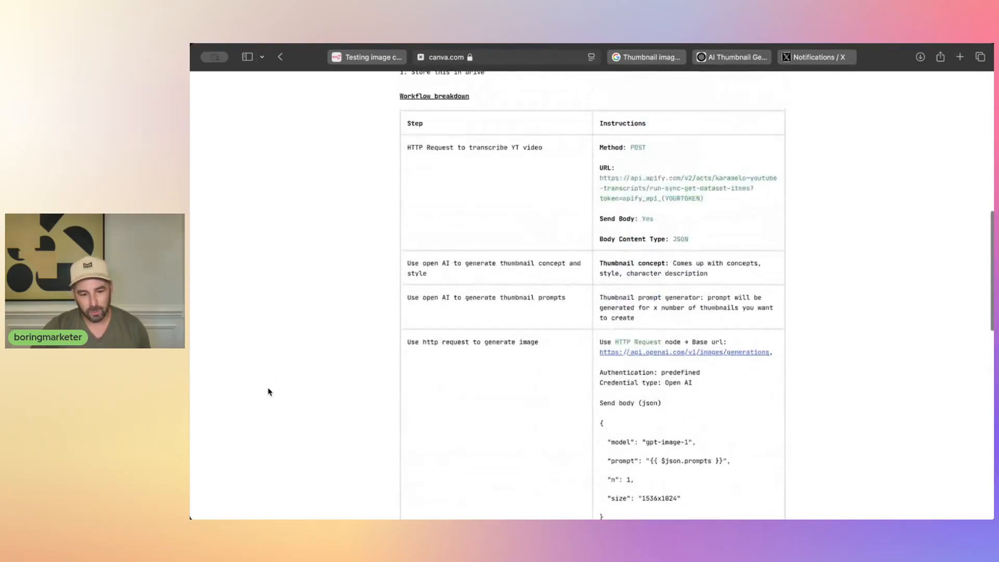
{"action": "scroll", "scroll_direction": "up", "scroll_amount": 3}
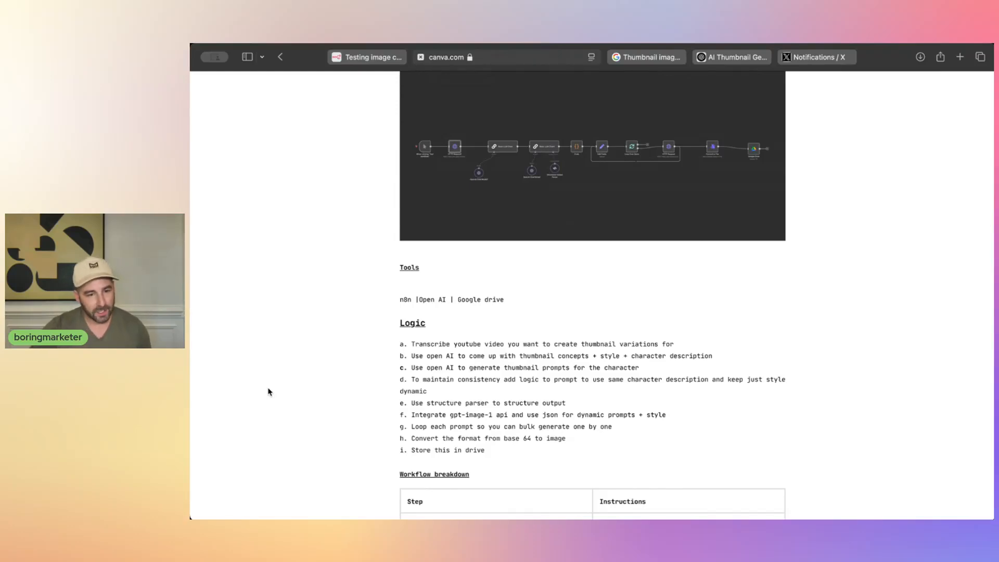
{"action": "mouse_move", "coordinate": [275, 387]}
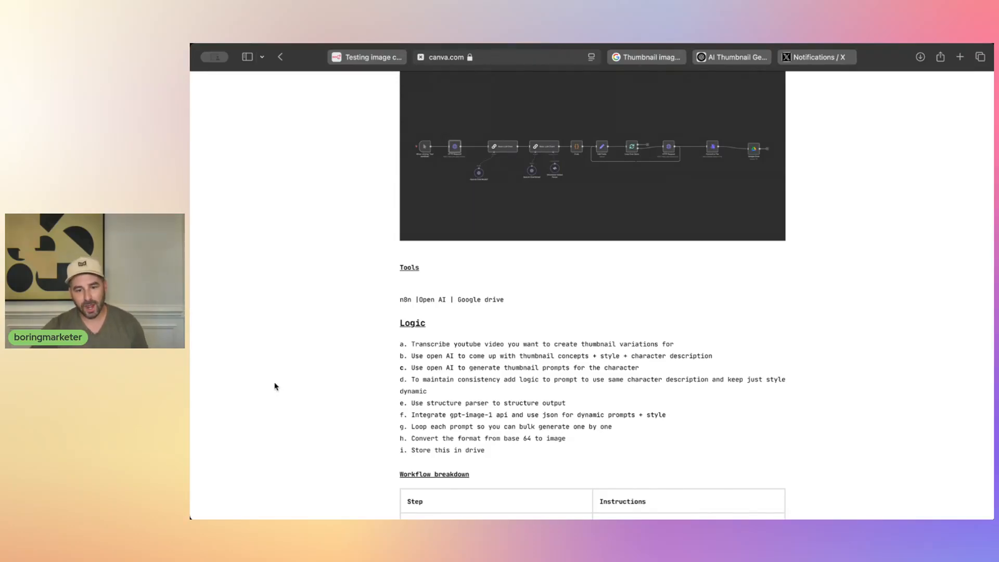
{"action": "scroll", "scroll_direction": "up", "scroll_amount": 3}
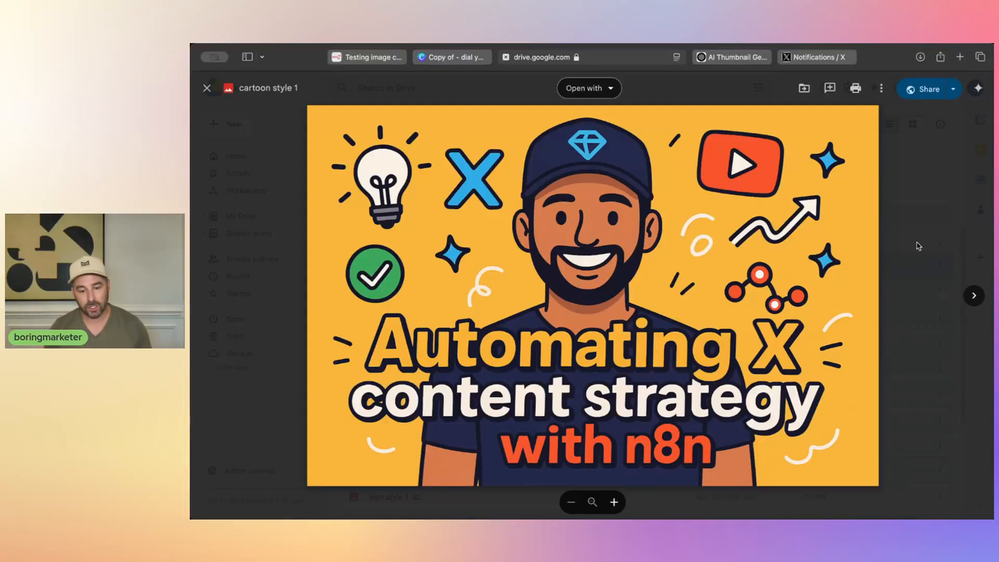
{"action": "mouse_move", "coordinate": [973, 295]}
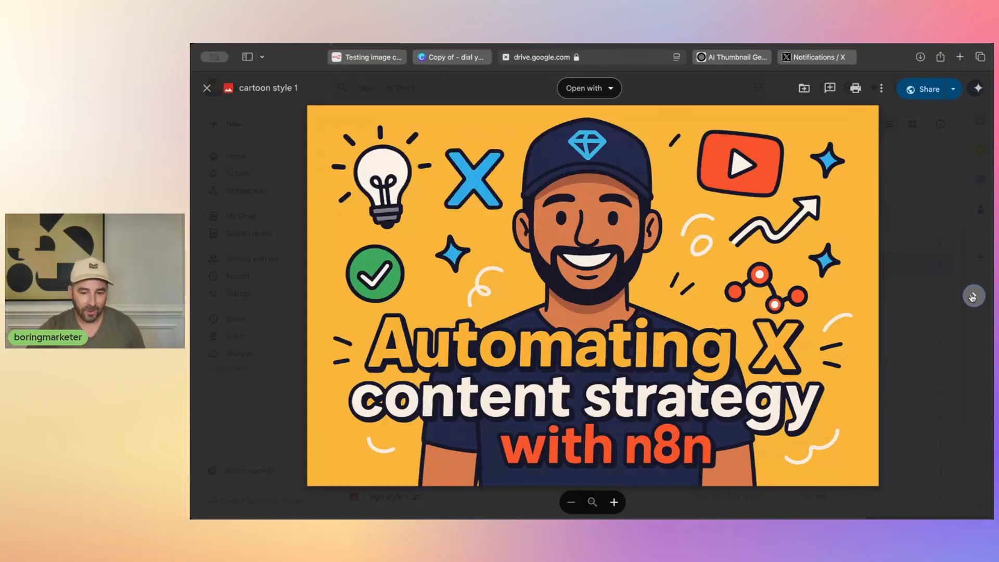
Page the Drive preview from cartoon style 1 to style 2 and then style 3.
{"action": "left_click", "coordinate": [974, 295]}
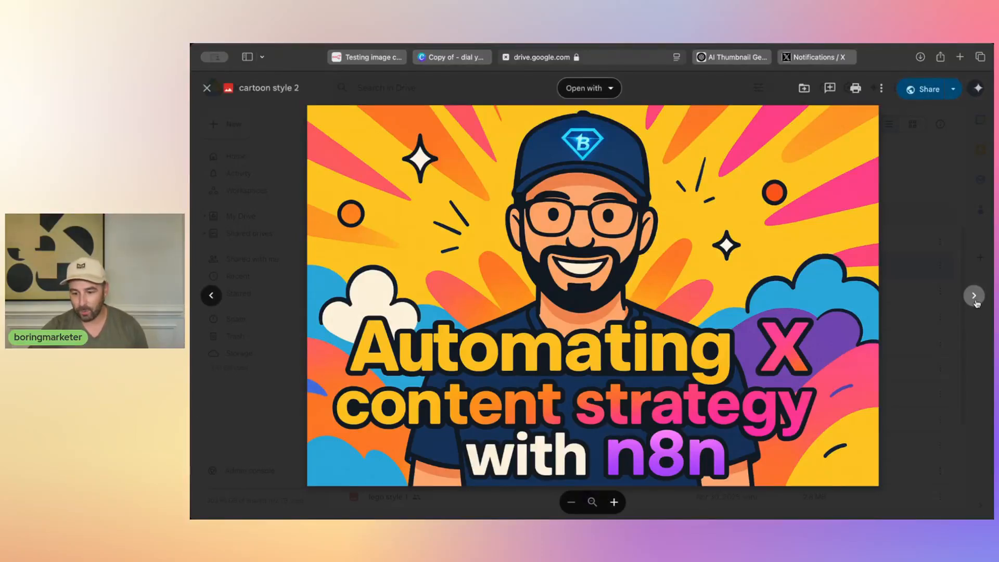
{"action": "mouse_move", "coordinate": [974, 294]}
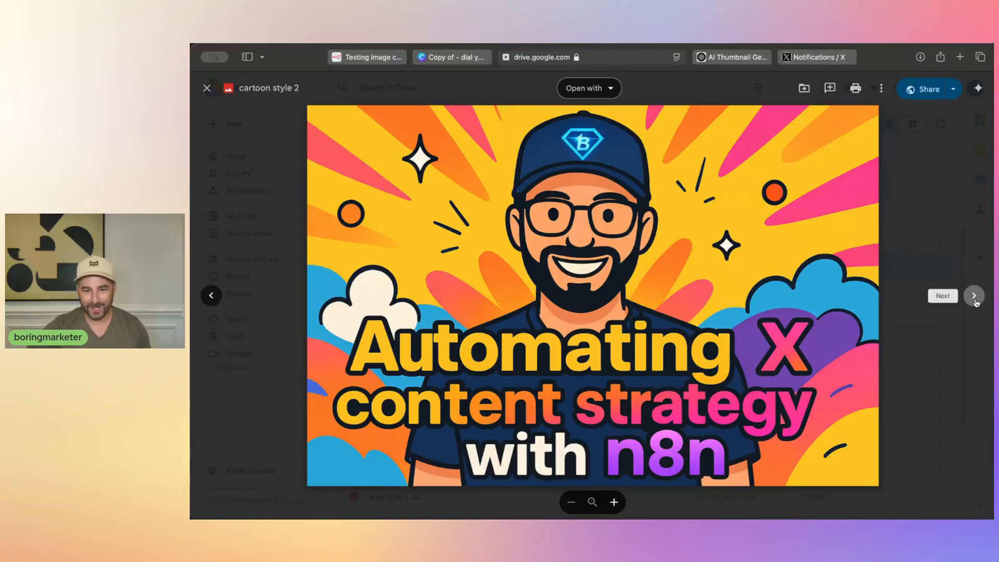
{"action": "left_click", "coordinate": [974, 296]}
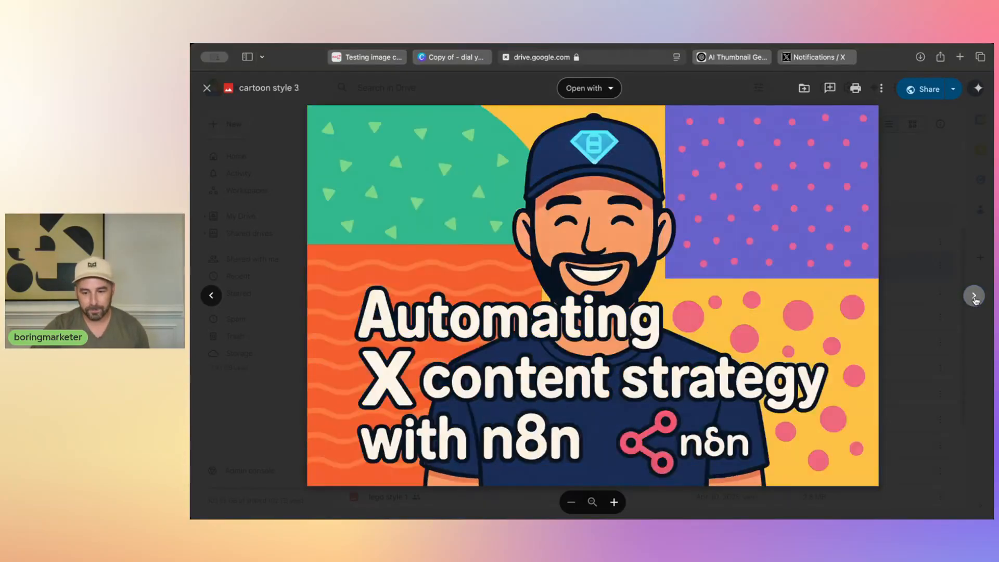
{"action": "left_click", "coordinate": [974, 295]}
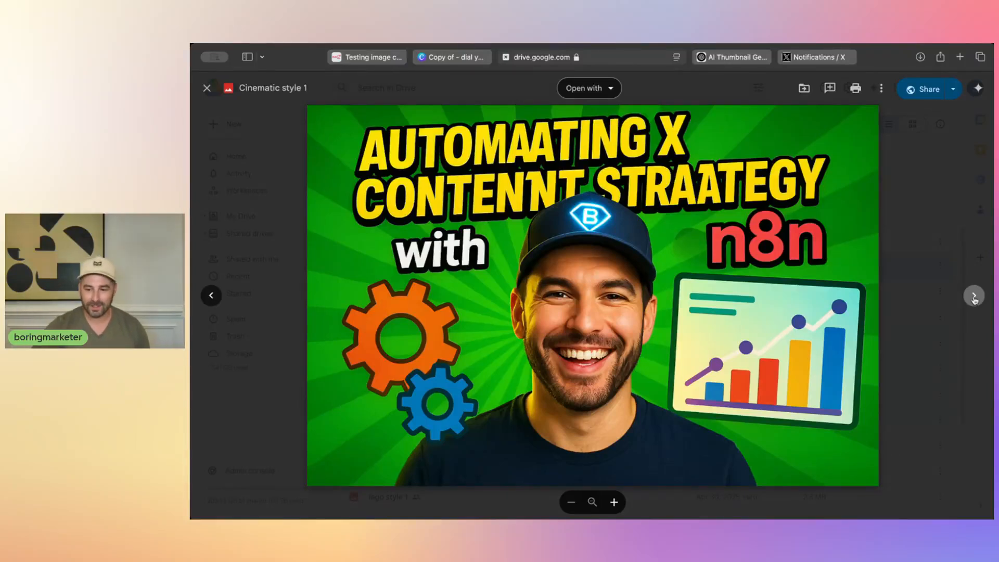
Page the Drive preview on through the hyperrealistic and Lego-style thumbnails.
{"action": "left_click", "coordinate": [974, 294]}
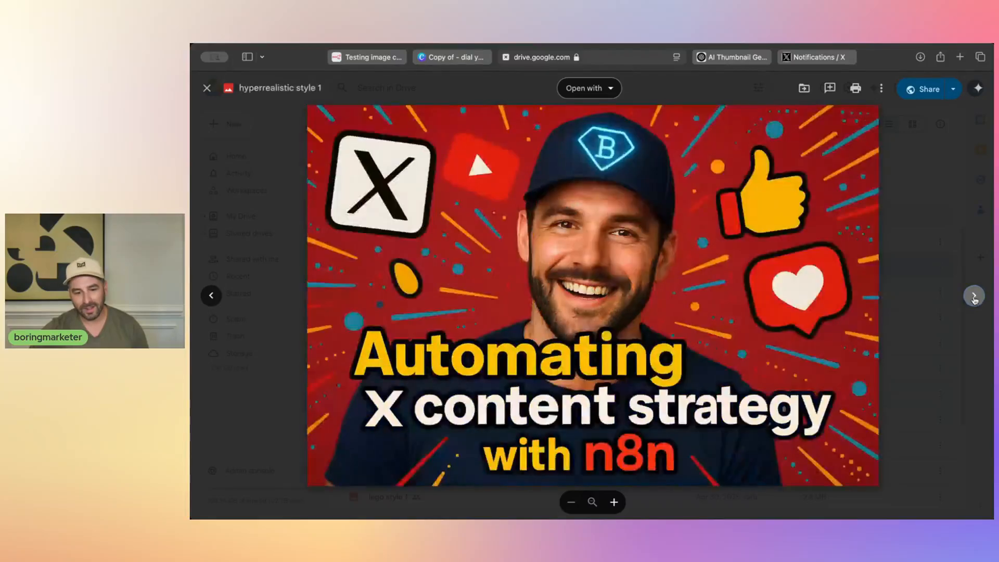
{"action": "left_click", "coordinate": [974, 295]}
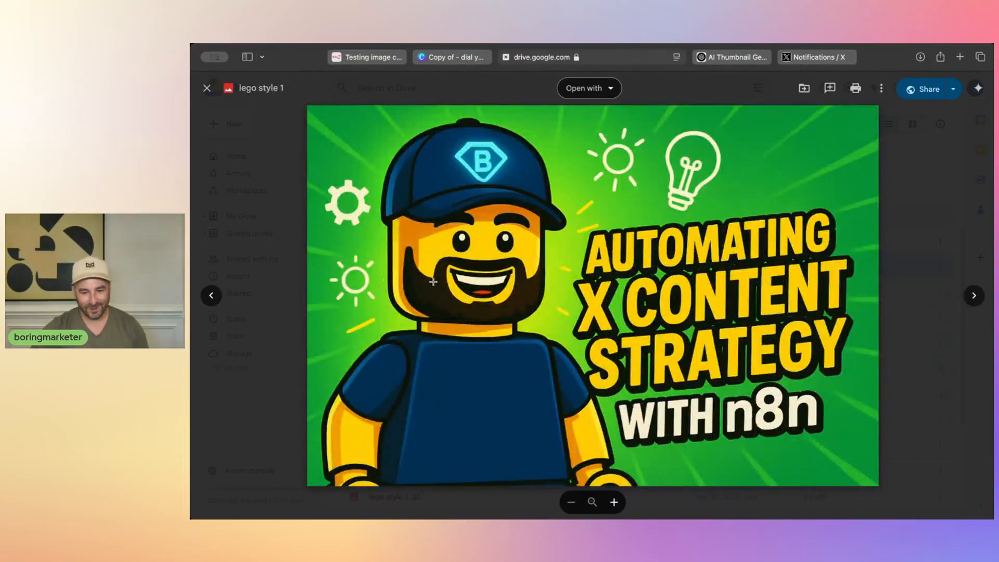
{"action": "left_click", "coordinate": [206, 88]}
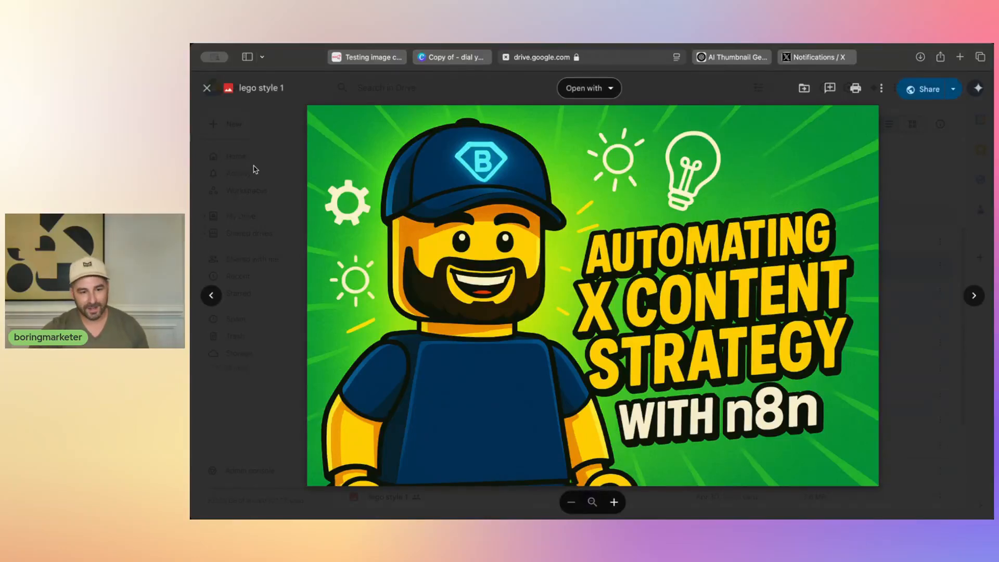
Return to the n8n thumbnail workflow and view the Basic LLM Chain node's strategist prompt.
{"action": "left_click", "coordinate": [367, 56]}
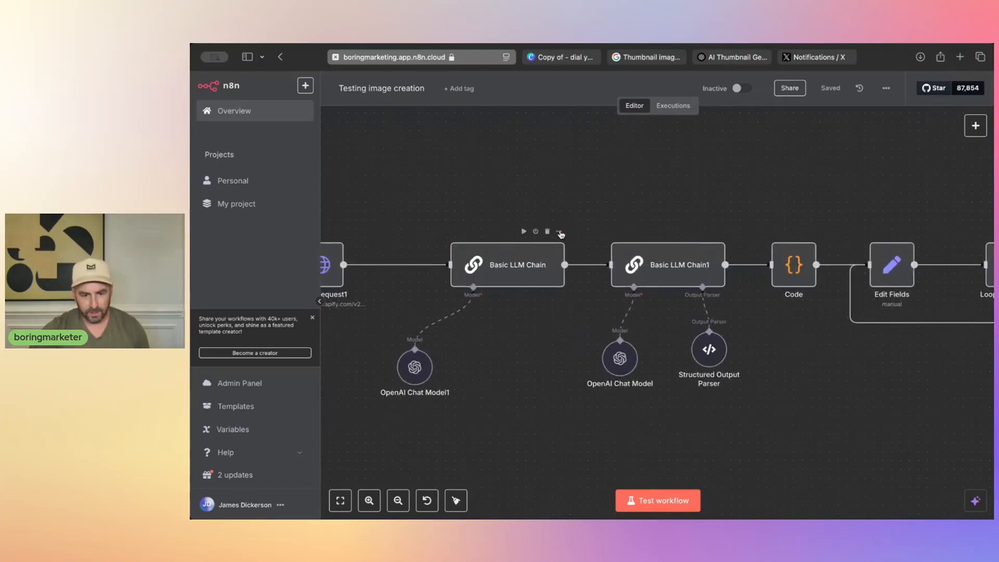
{"action": "double_click", "coordinate": [507, 265]}
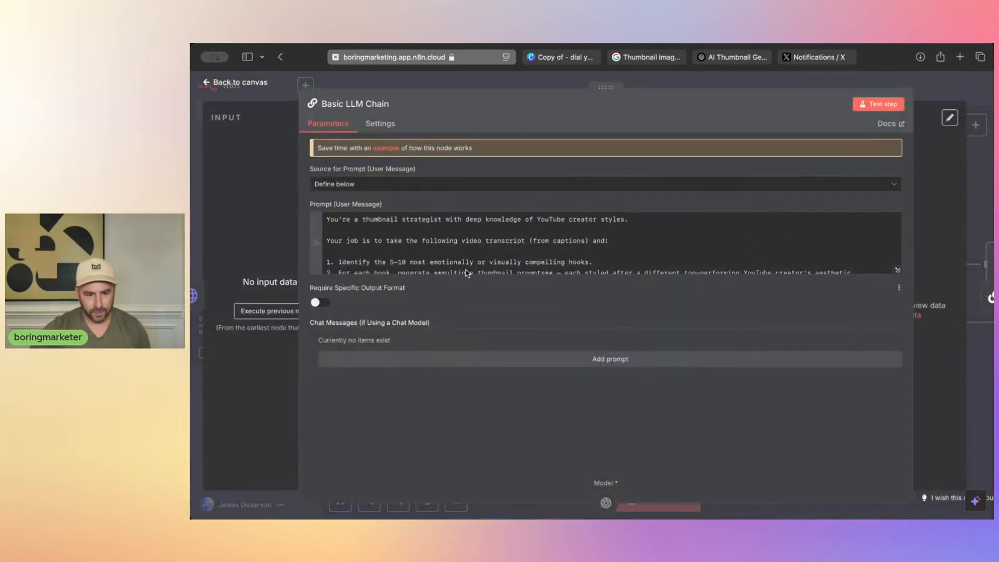
{"action": "left_click", "coordinate": [535, 240]}
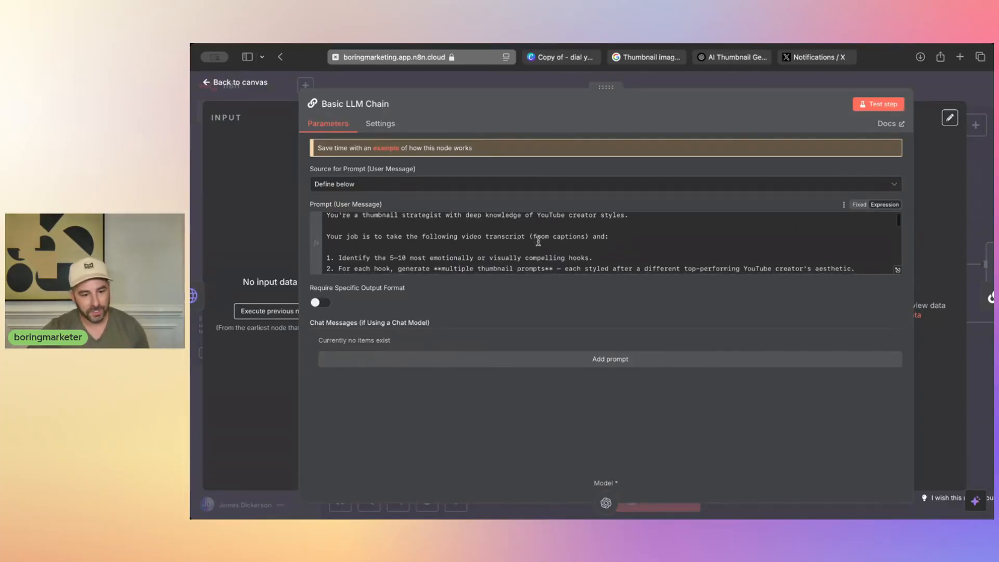
{"action": "scroll", "scroll_direction": "down", "scroll_amount": 3}
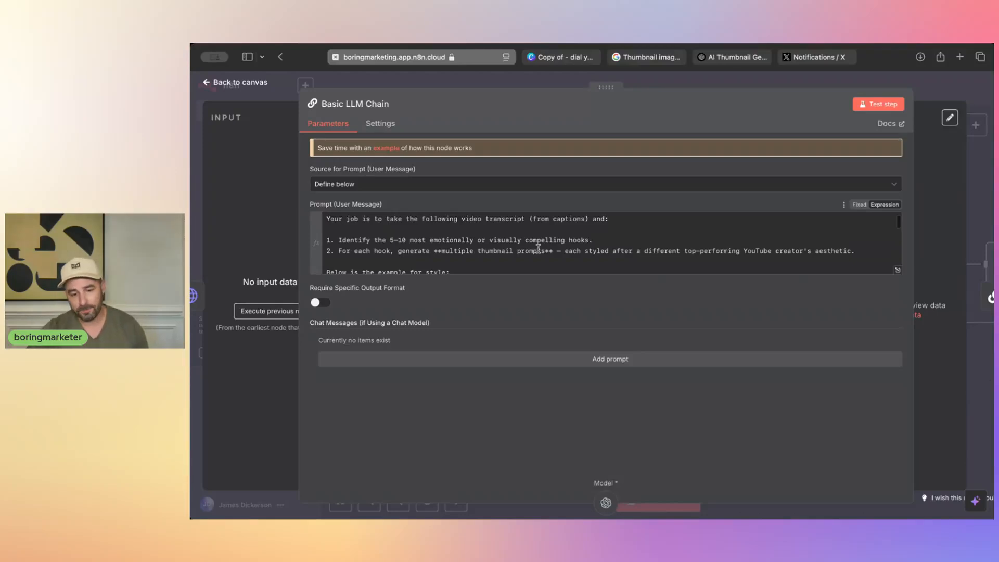
{"action": "scroll", "scroll_direction": "down", "scroll_amount": 3}
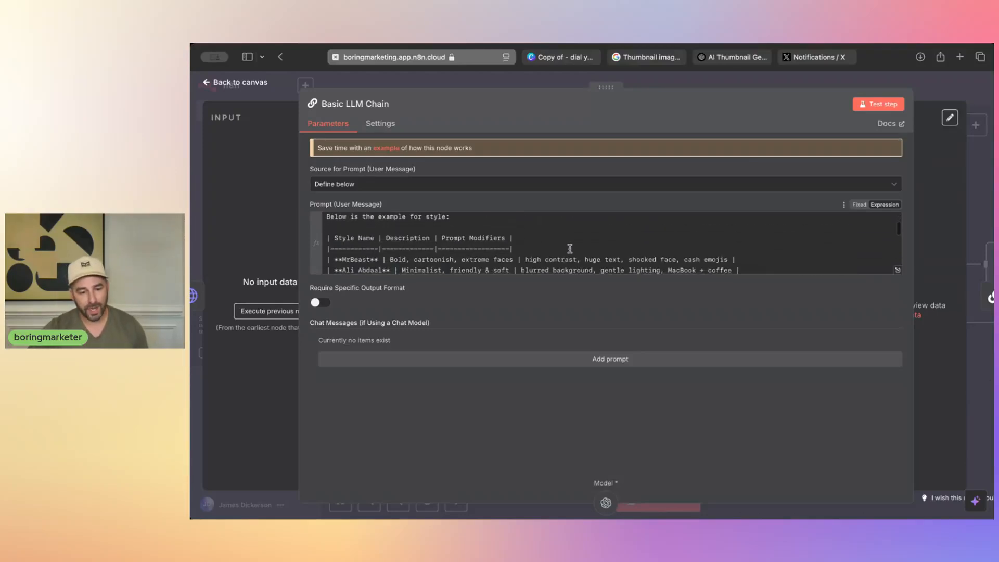
{"action": "scroll", "scroll_direction": "down", "scroll_amount": 3}
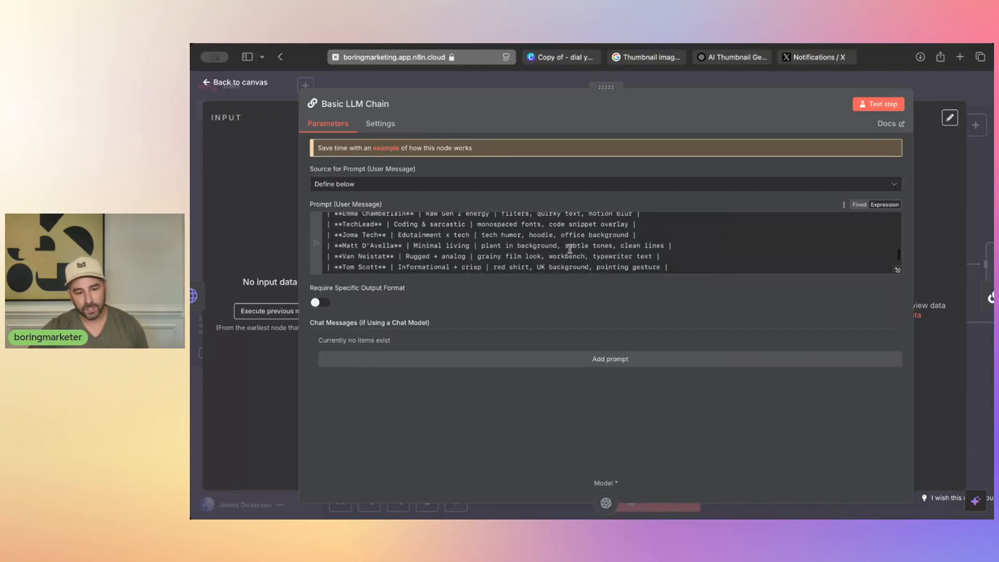
{"action": "scroll", "scroll_direction": "up", "scroll_amount": 3}
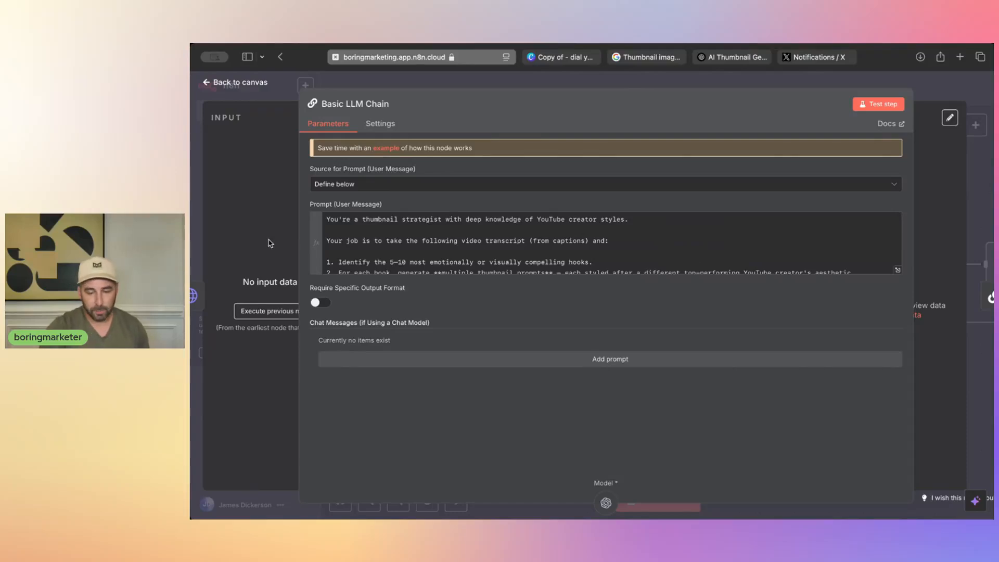
{"action": "left_click", "coordinate": [235, 81]}
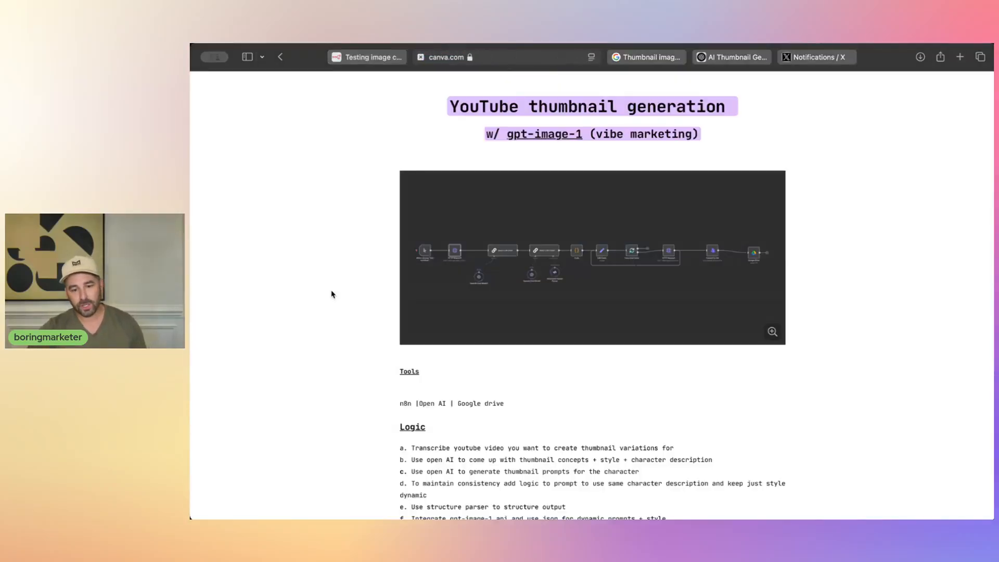
{"action": "scroll", "scroll_direction": "down", "scroll_amount": 3}
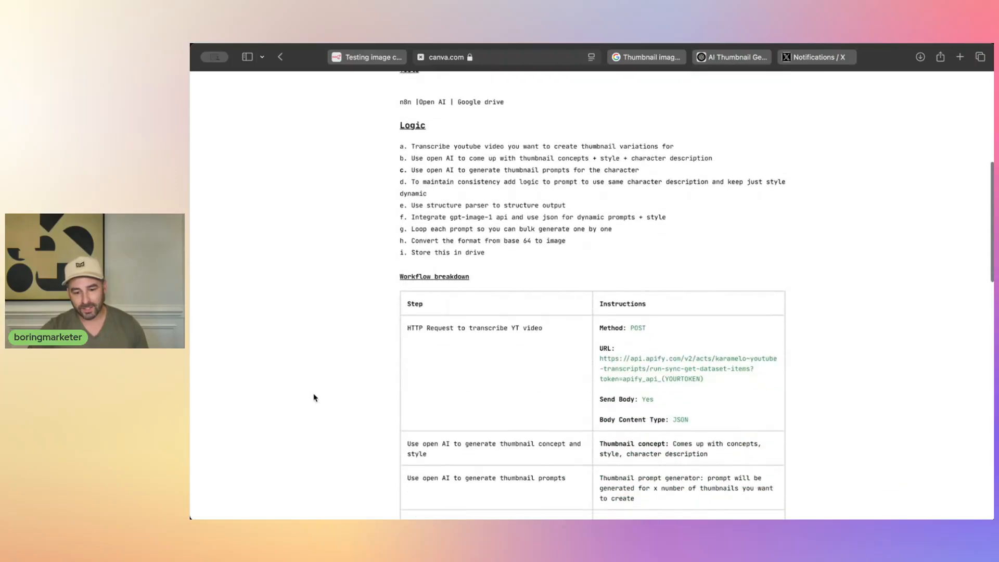
{"action": "scroll", "scroll_direction": "down", "scroll_amount": 3}
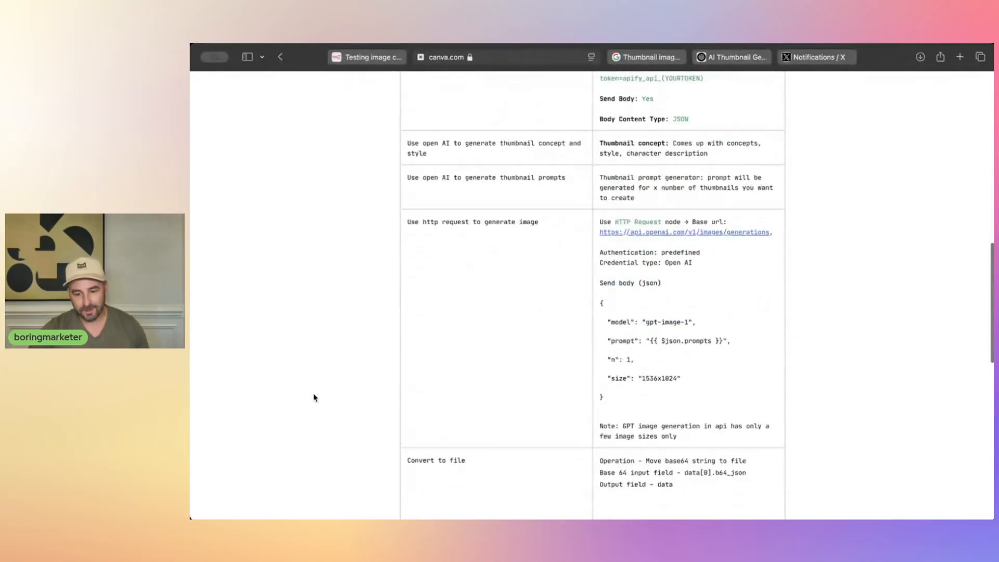
{"action": "scroll", "scroll_direction": "down", "scroll_amount": 3}
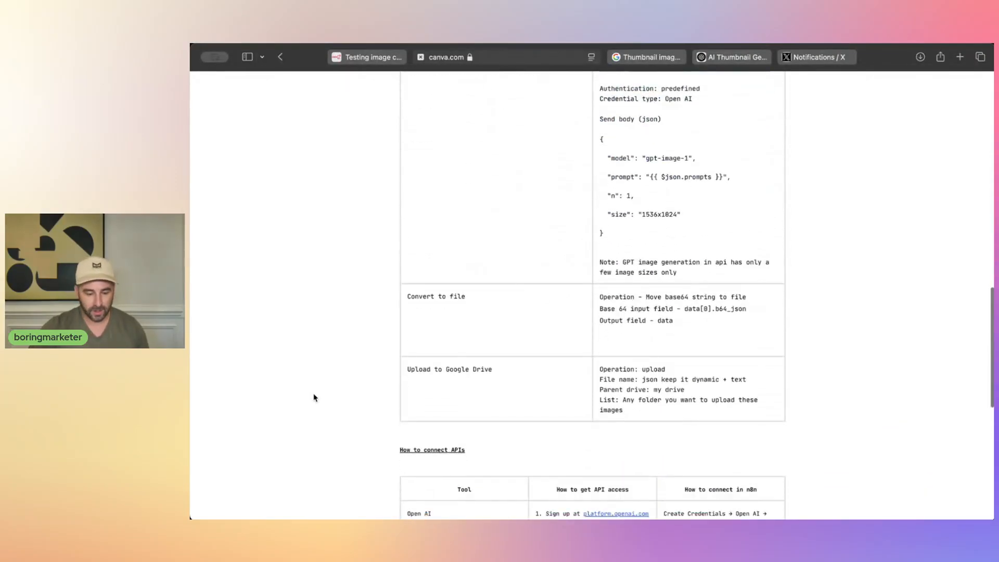
{"action": "mouse_move", "coordinate": [507, 372]}
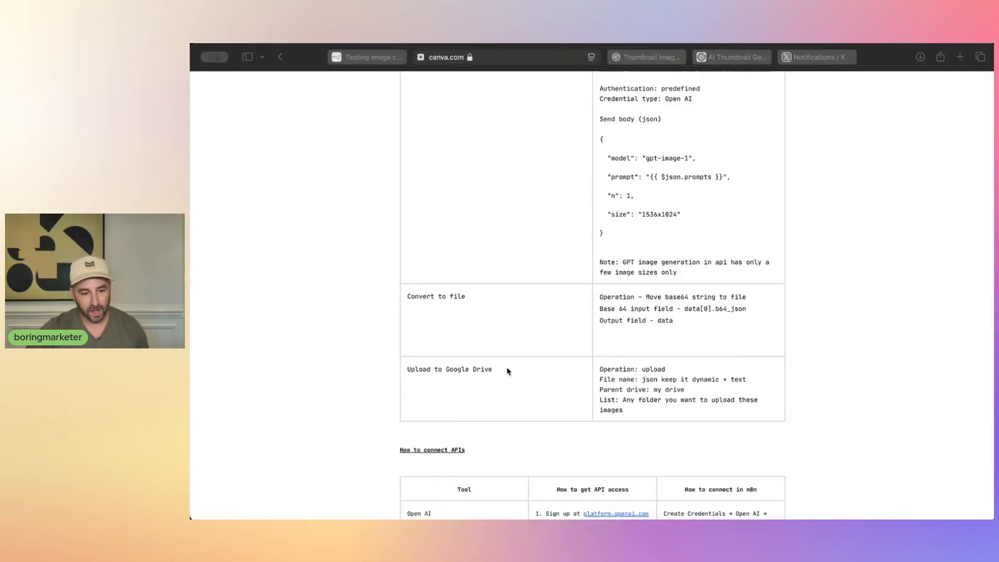